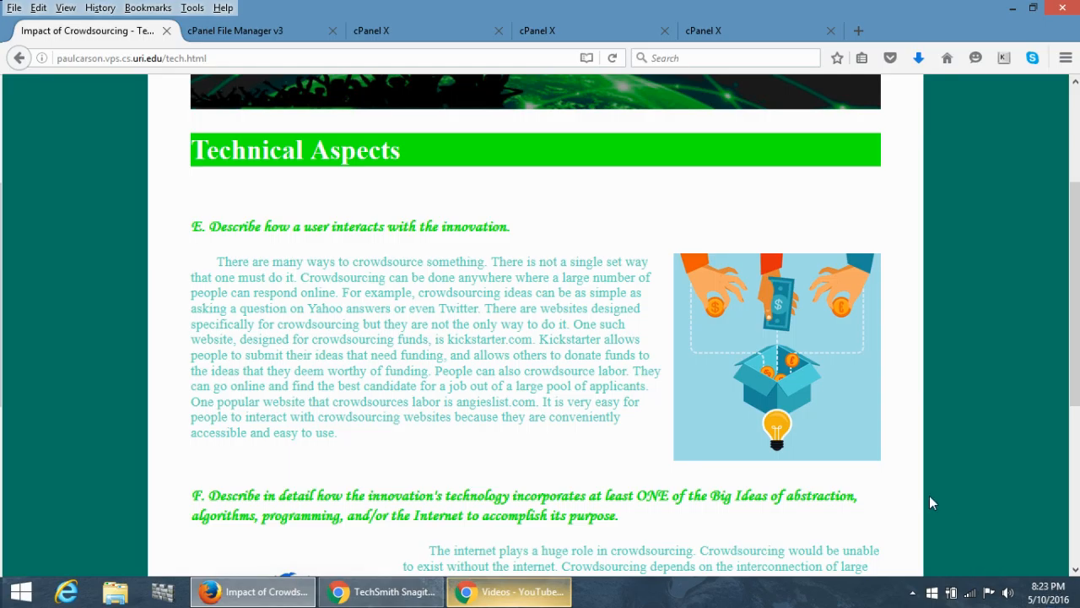
pyautogui.scroll(-3)
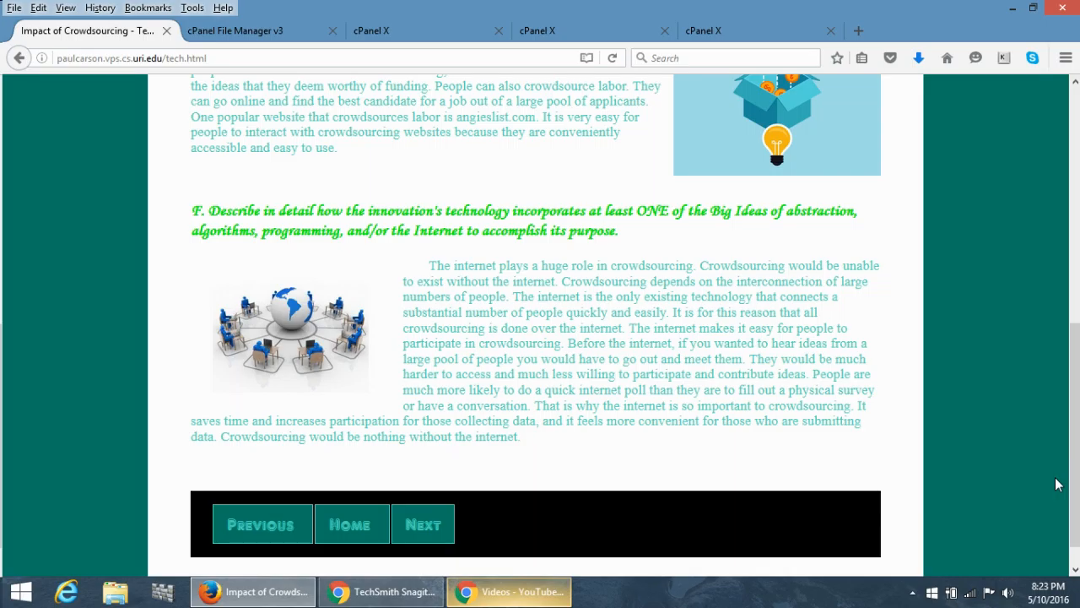
pyautogui.moveTo(989, 468)
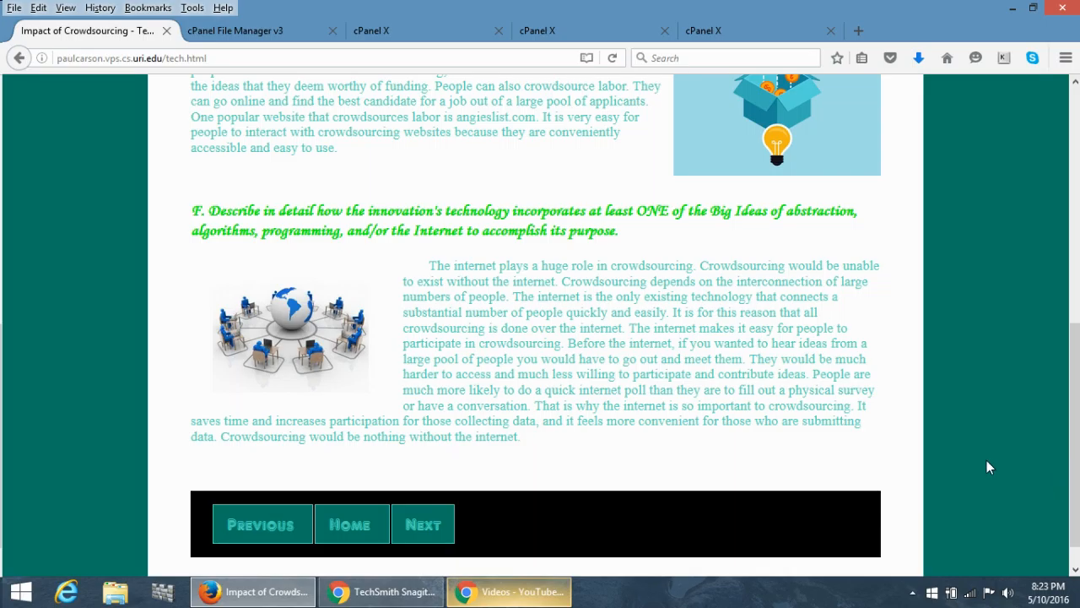
pyautogui.moveTo(927, 446)
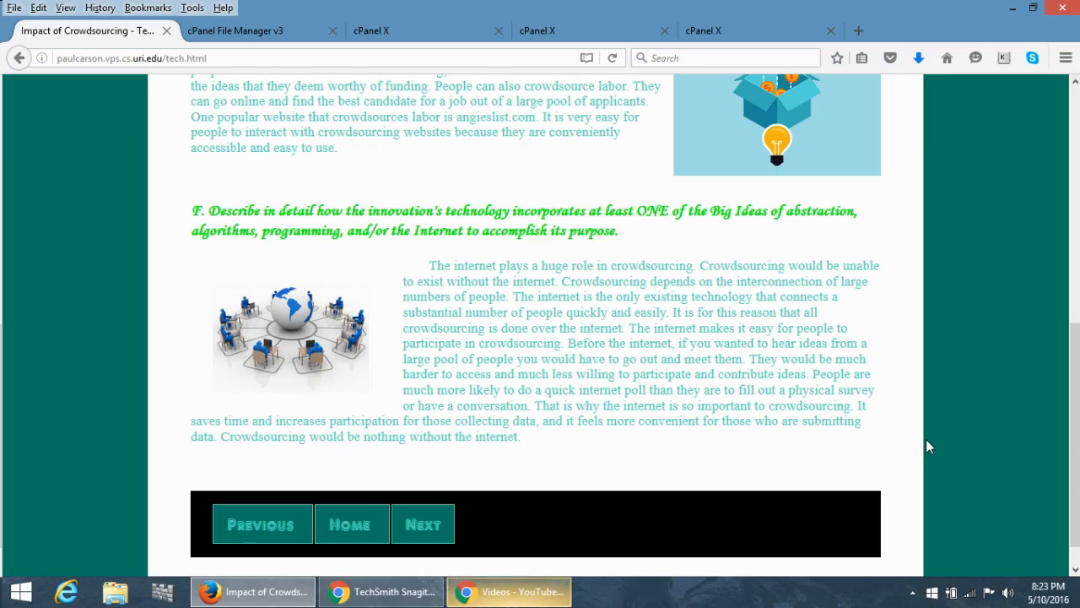